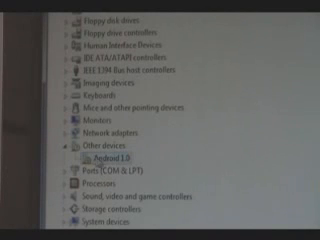
Step: Bring up the context menu for the unrecognised Android 1.0 device under Other devices
{"action": "right_click", "coordinate": [95, 156]}
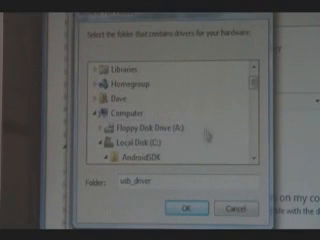
Step: Scroll the Browse For Folder list through the Dave user folders to find usb_driver
{"action": "scroll", "scroll_direction": "down", "scroll_amount": 3}
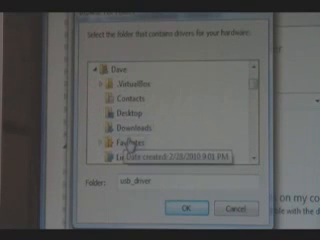
{"action": "scroll", "scroll_direction": "down", "scroll_amount": 3}
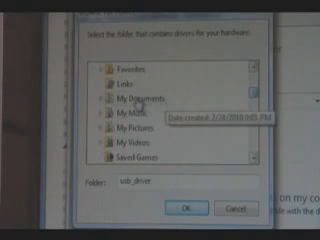